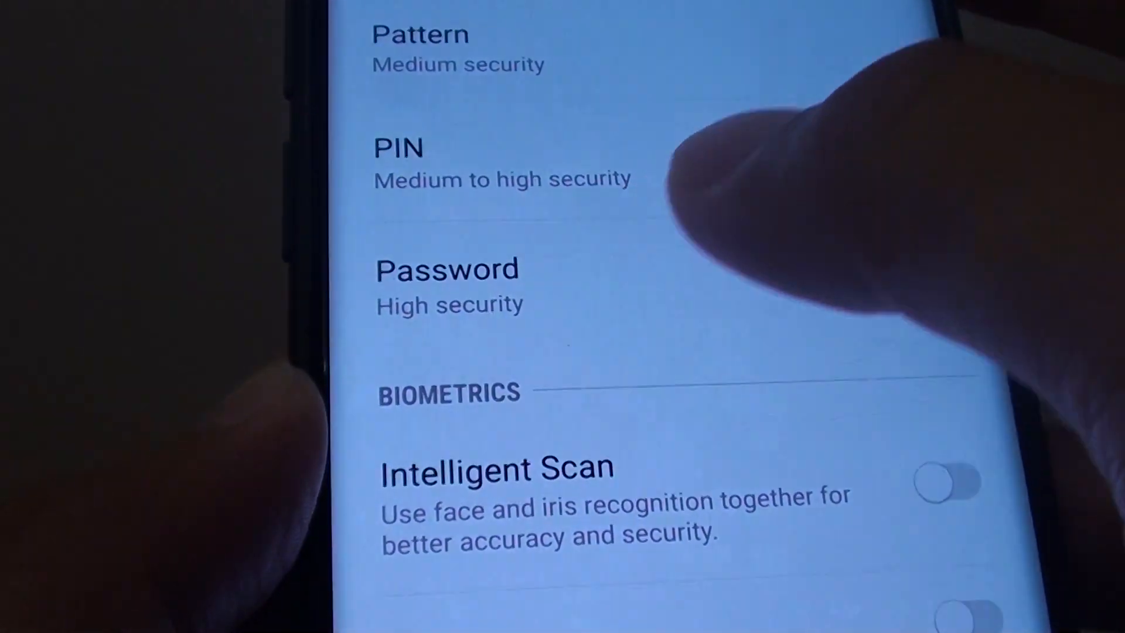
# Leave the screen lock type list and pull down the quick settings panel
pyautogui.scroll(-3)
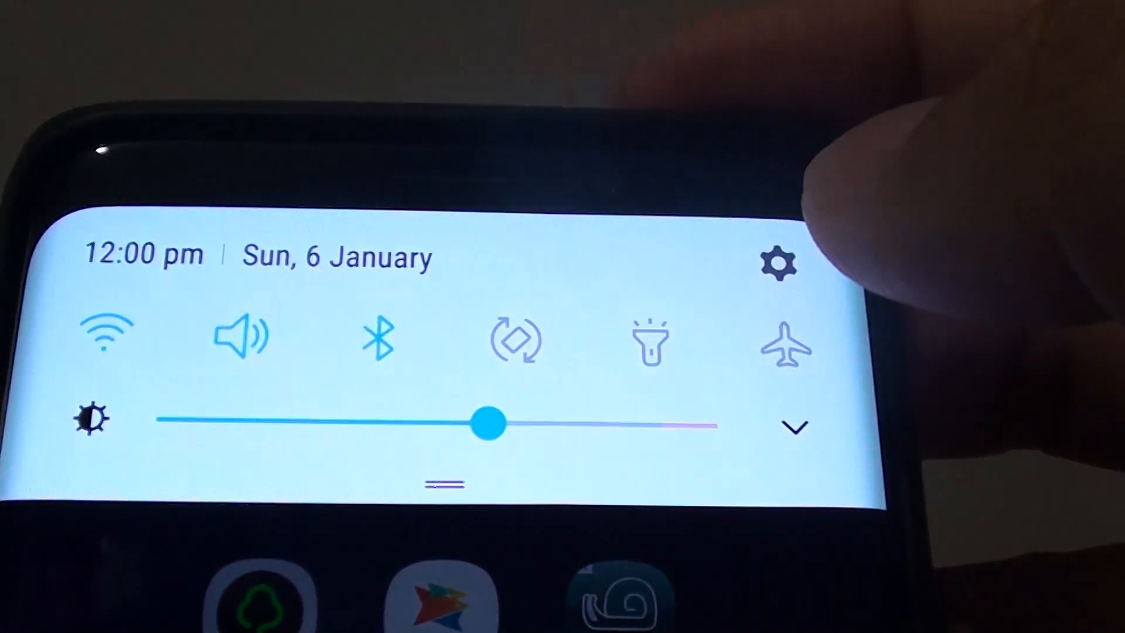
# Go through Settings to Lock screen and security to reach the screen lock types
pyautogui.click(776, 261)
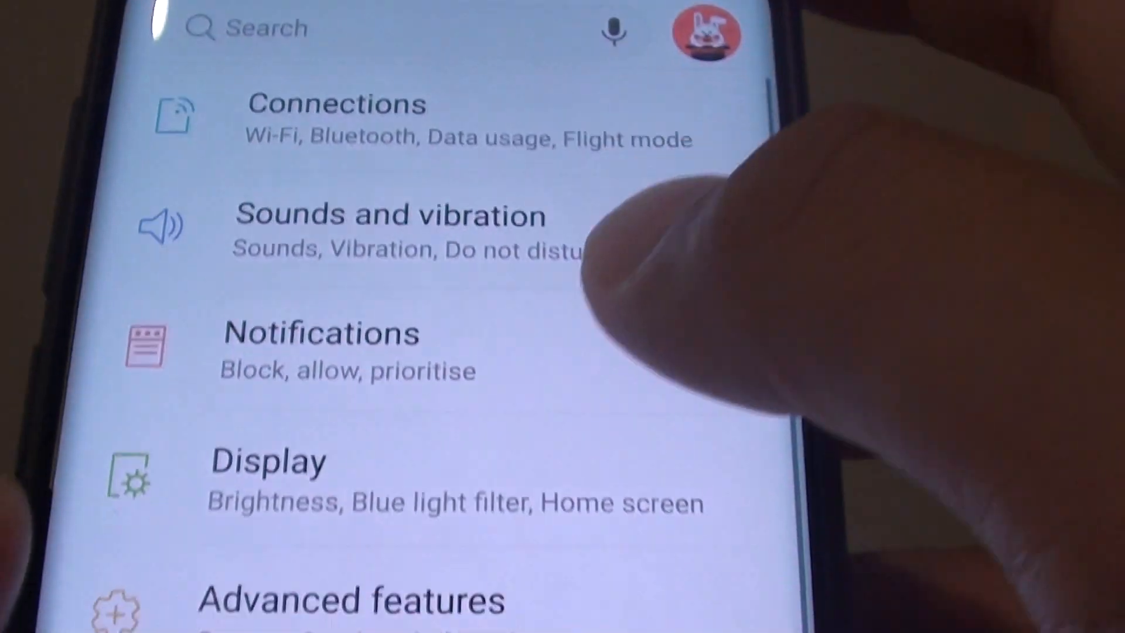
pyautogui.scroll(-3)
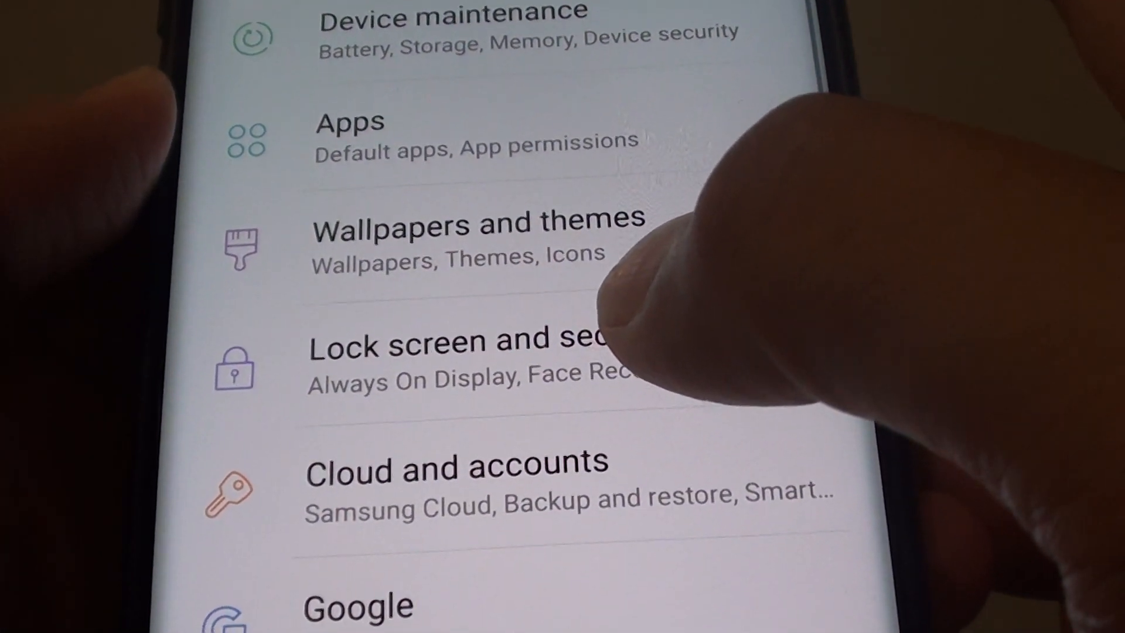
pyautogui.click(451, 341)
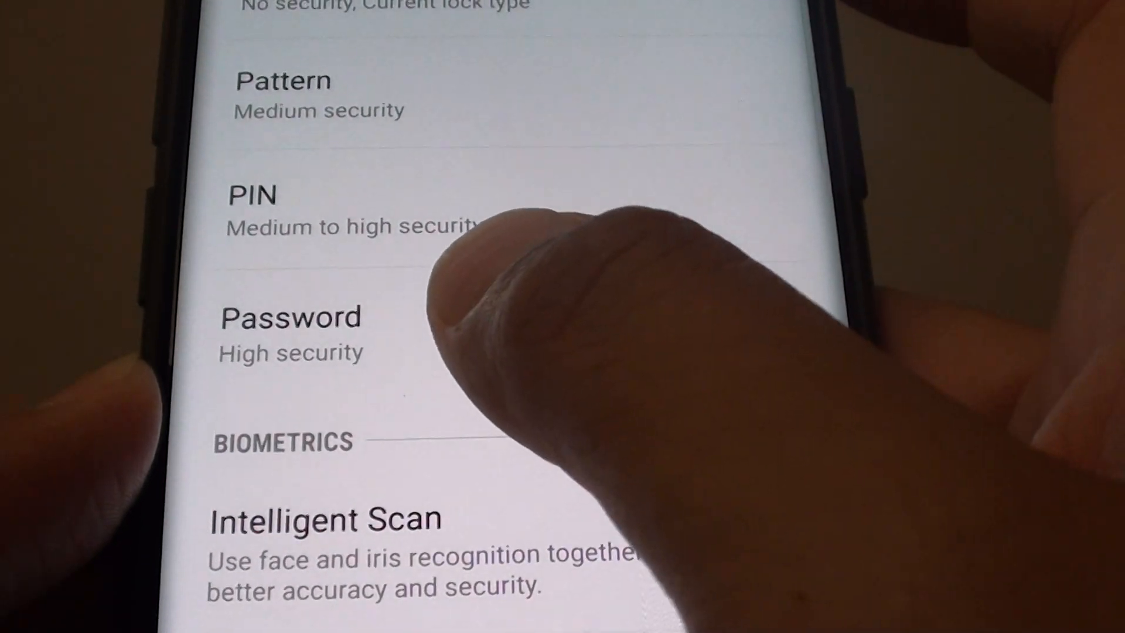
# Choose Password as the lock type, enter a new password, and continue to confirmation
pyautogui.click(290, 320)
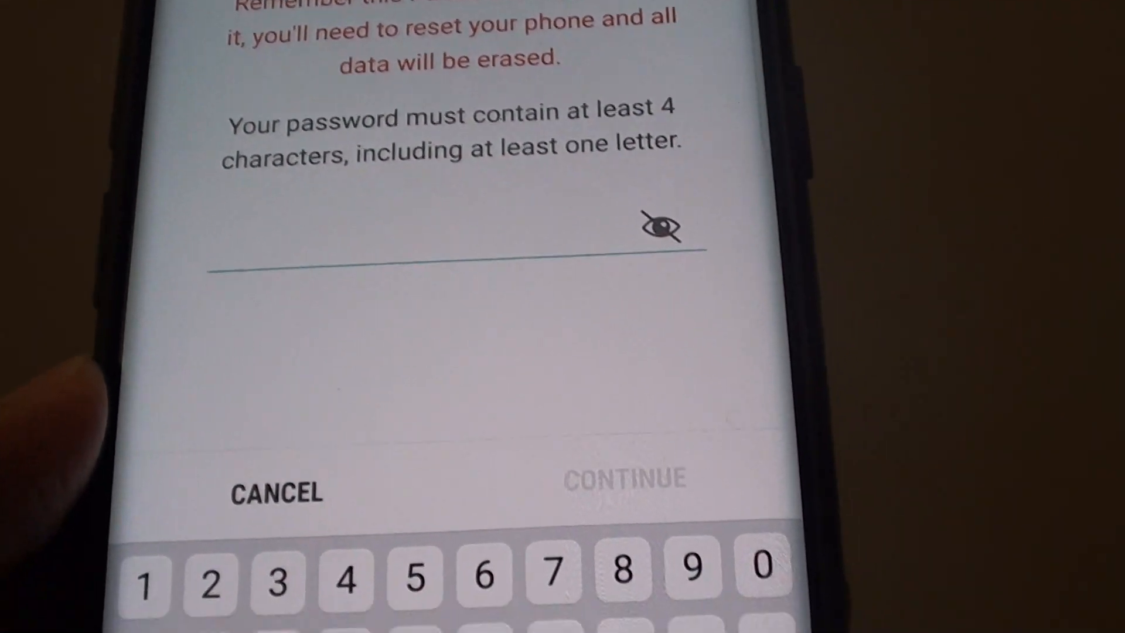
pyautogui.write('1')
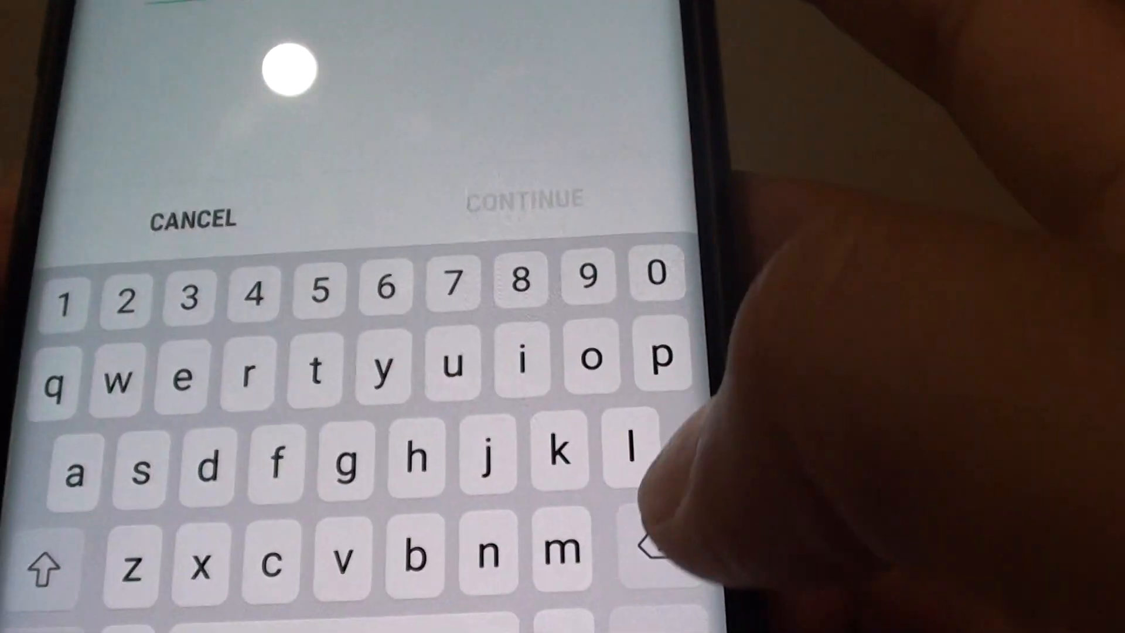
pyautogui.write('3')
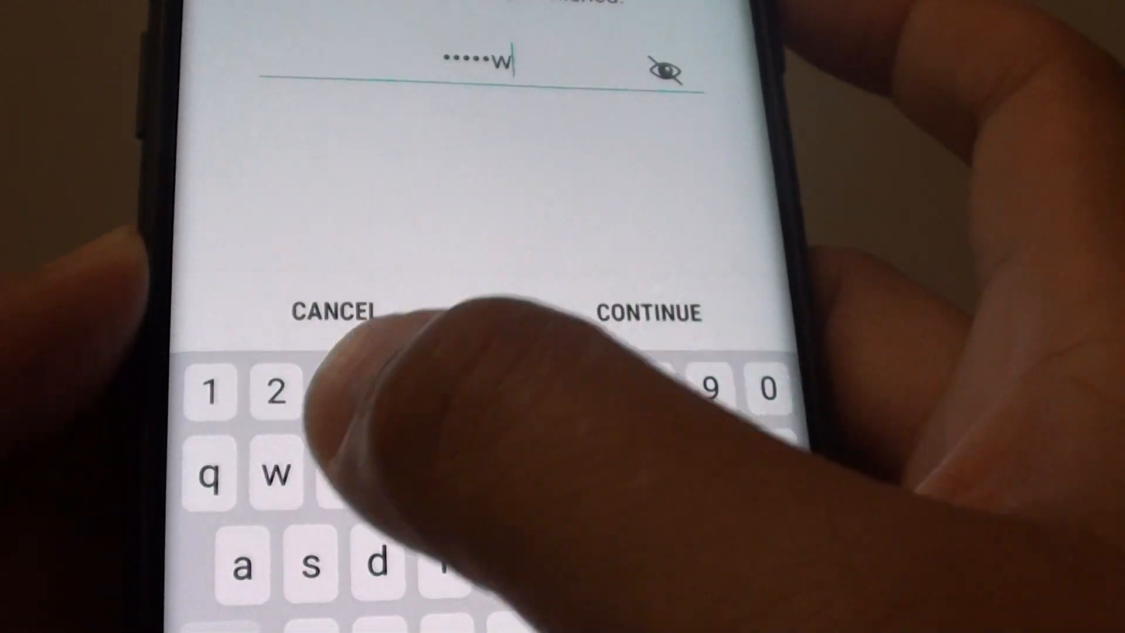
pyautogui.click(648, 313)
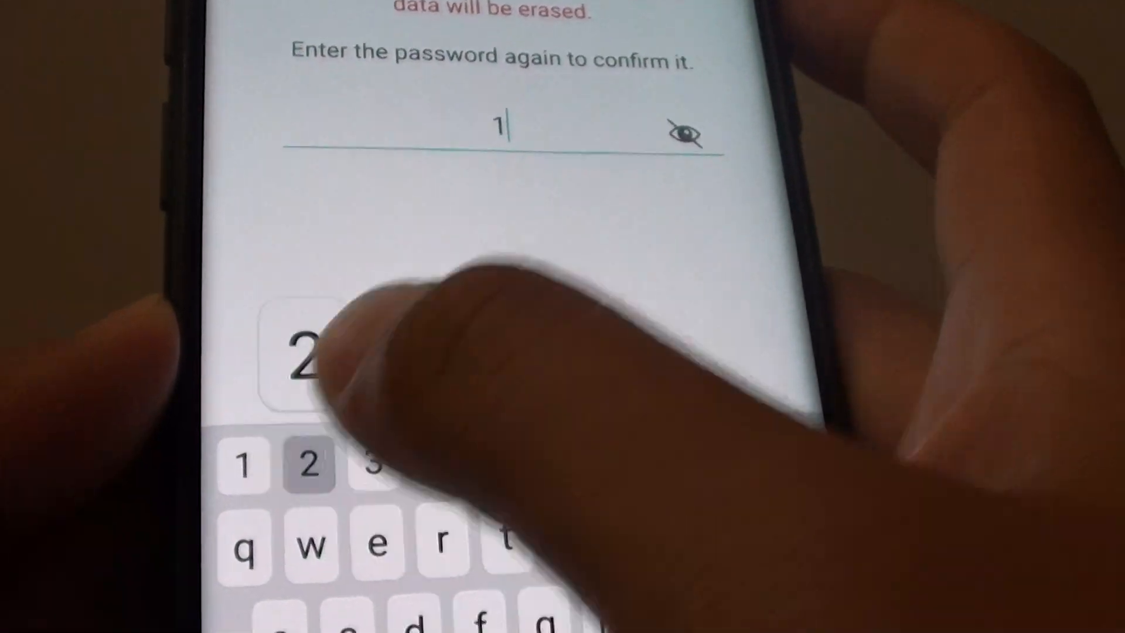
# Re-enter the password to confirm it and reach the lock-screen notification options
pyautogui.write('e')
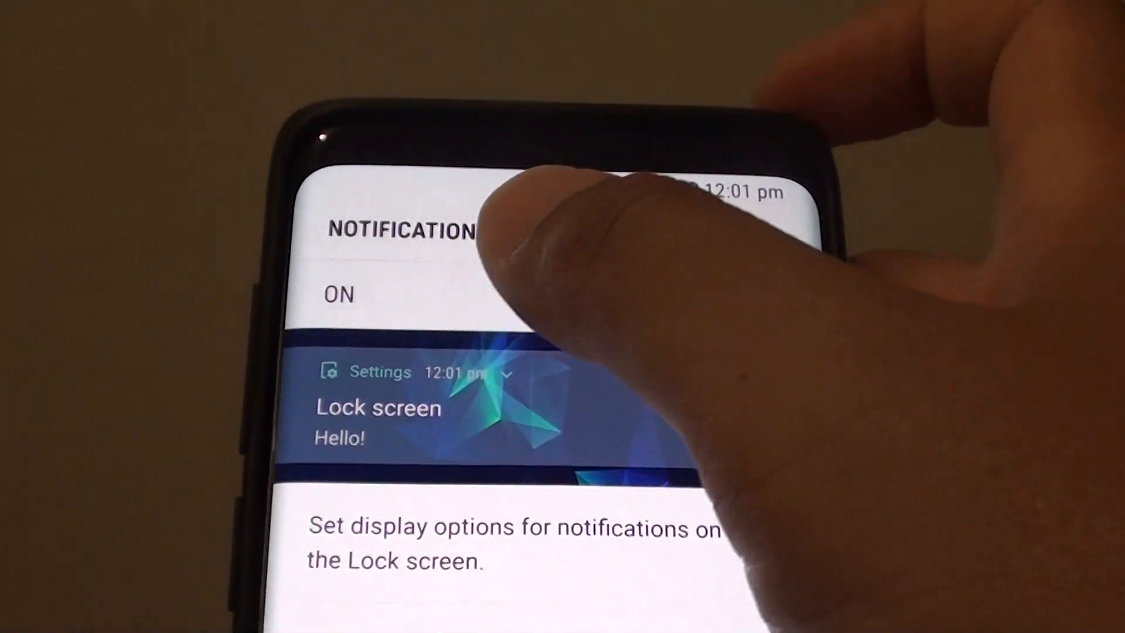
pyautogui.scroll(-3)
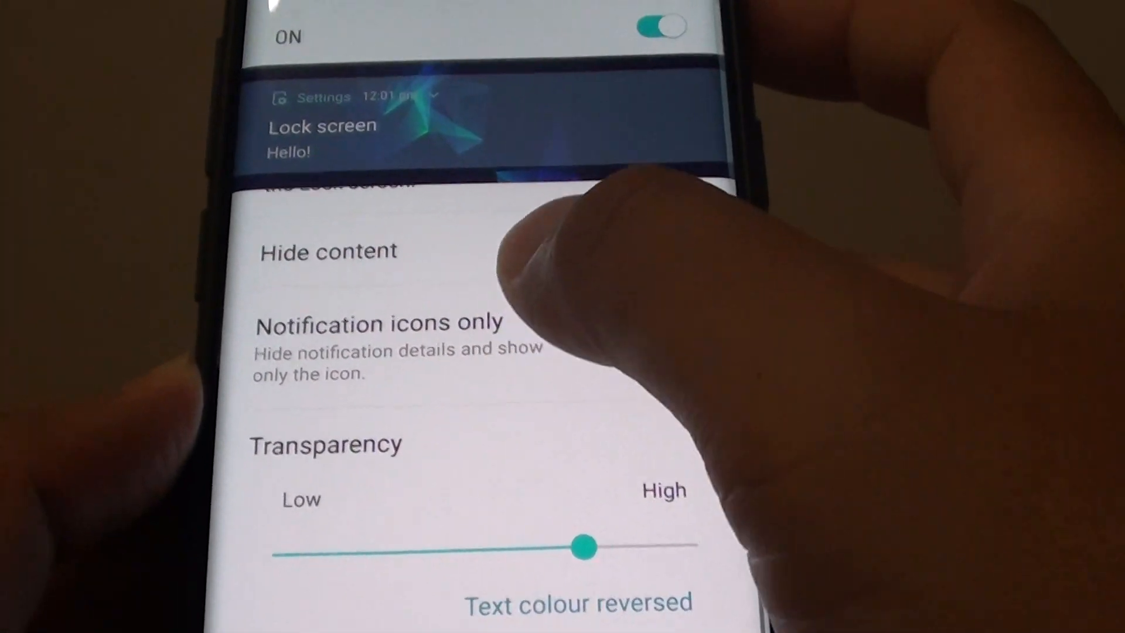
pyautogui.scroll(-3)
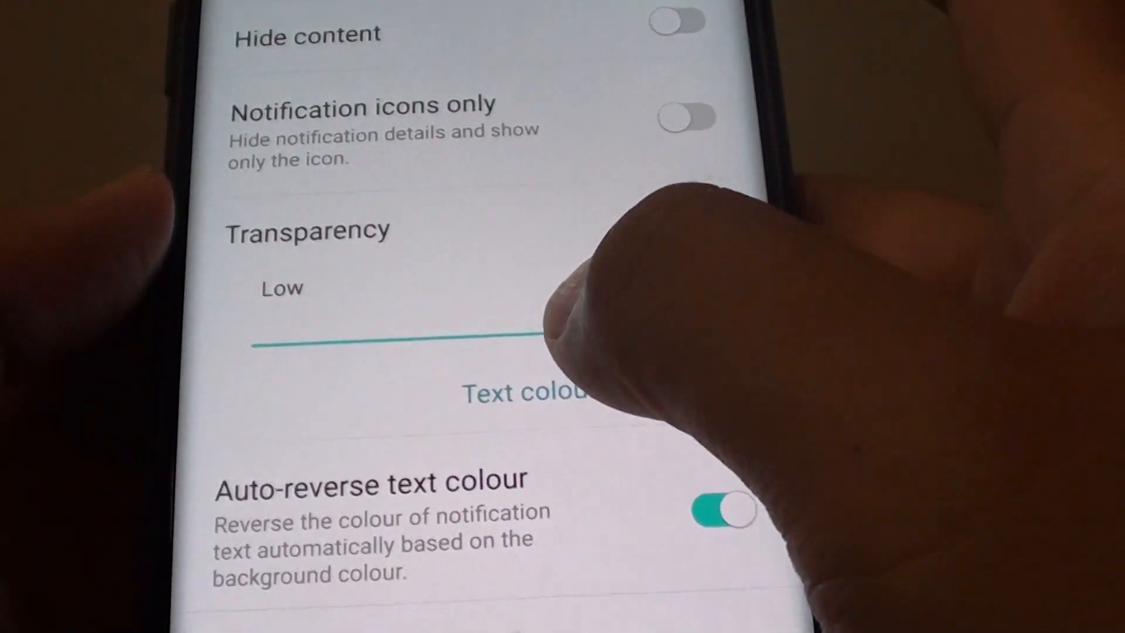